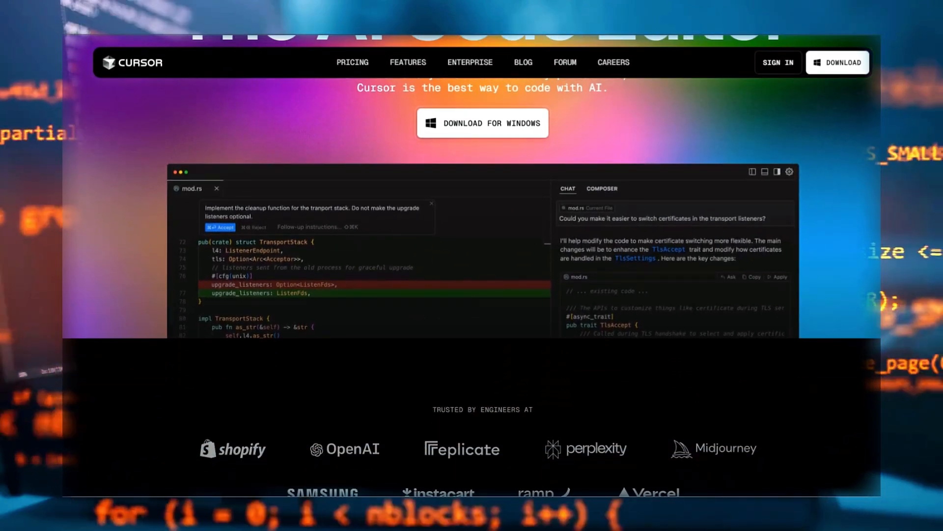
scroll(down, 3)
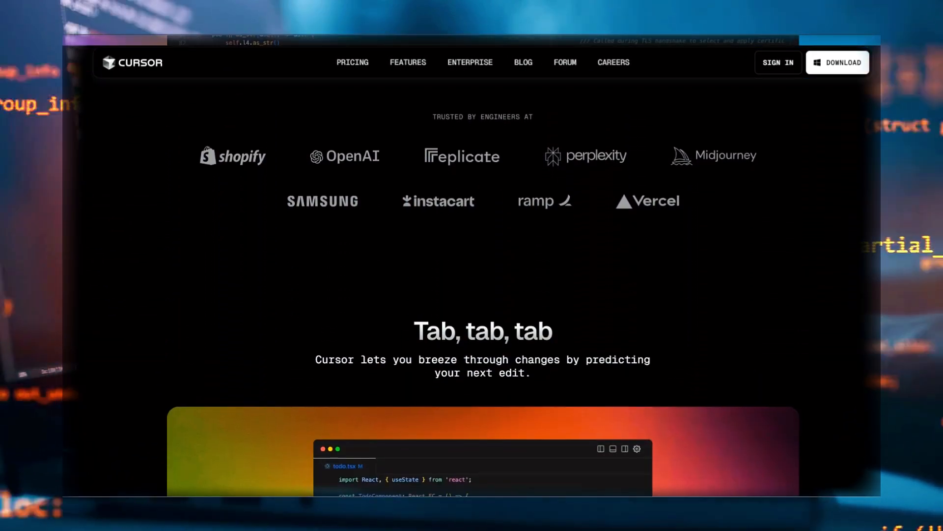